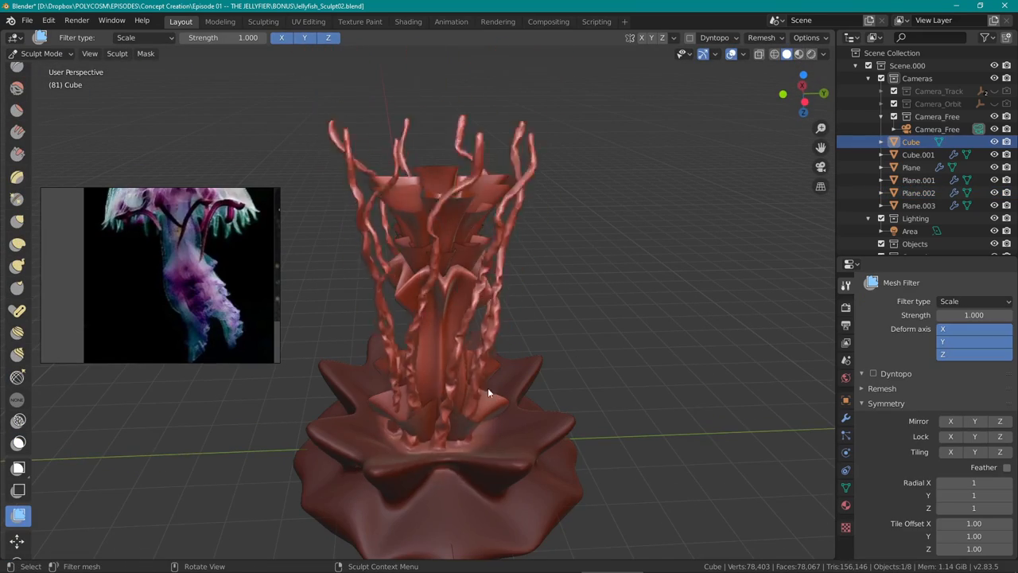
Scale the Cube jellyfish mesh on X, Y and Z with the Mesh Filter tool
{"action": "left_click", "coordinate": [146, 53]}
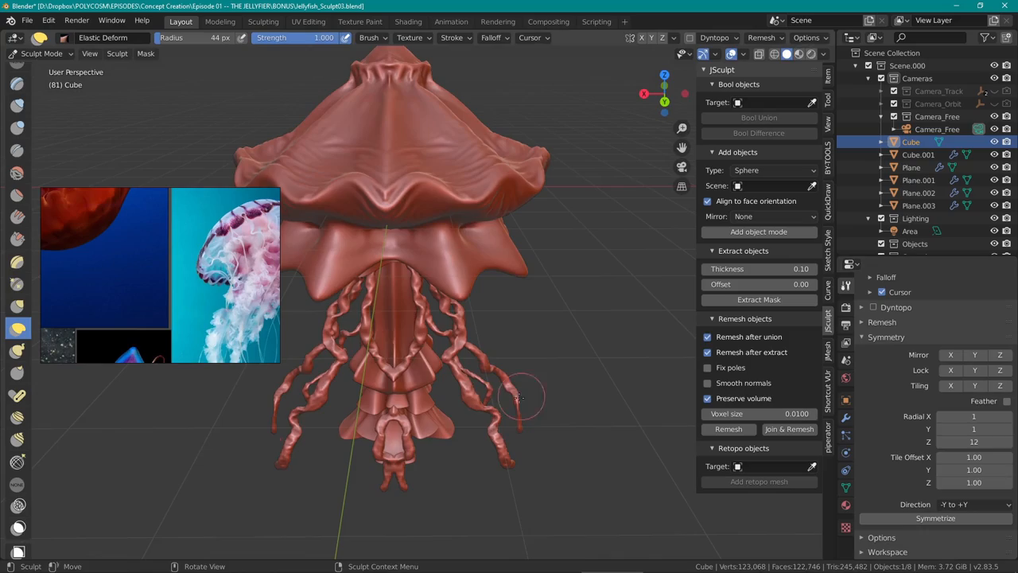
{"action": "left_click", "coordinate": [17, 408]}
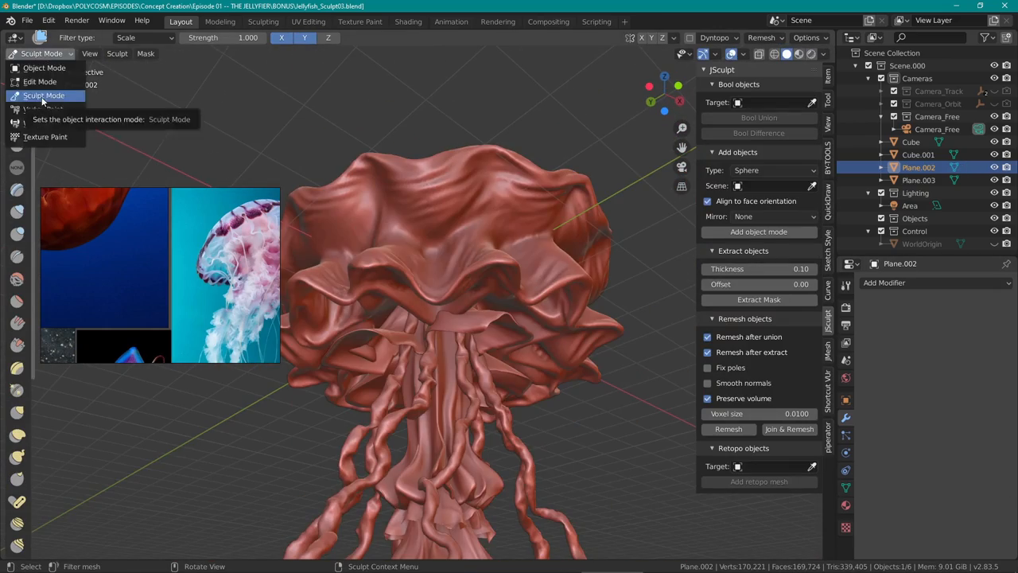
Put the Plane.002 frill object into Sculpt Mode
{"action": "left_click", "coordinate": [44, 95]}
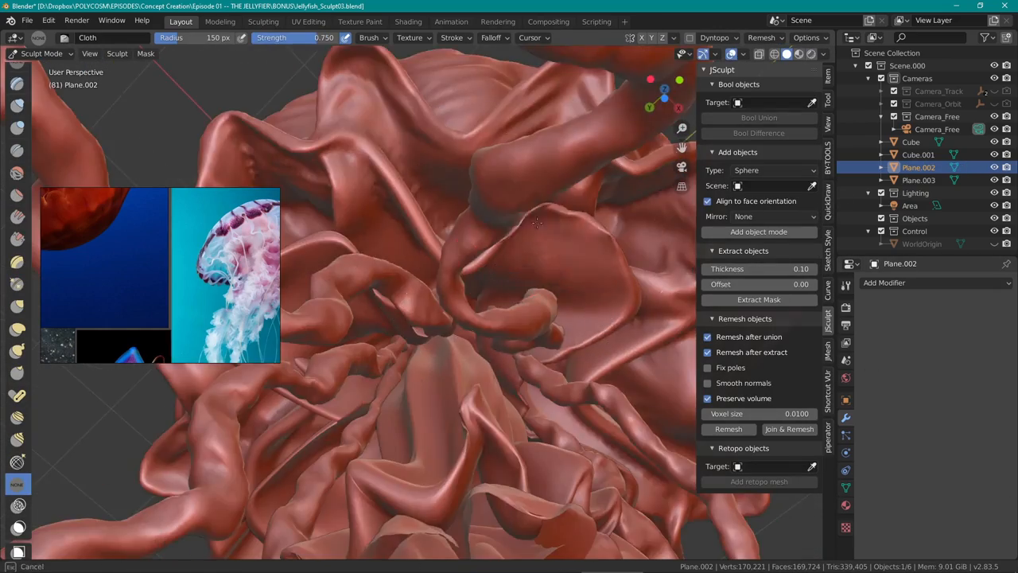